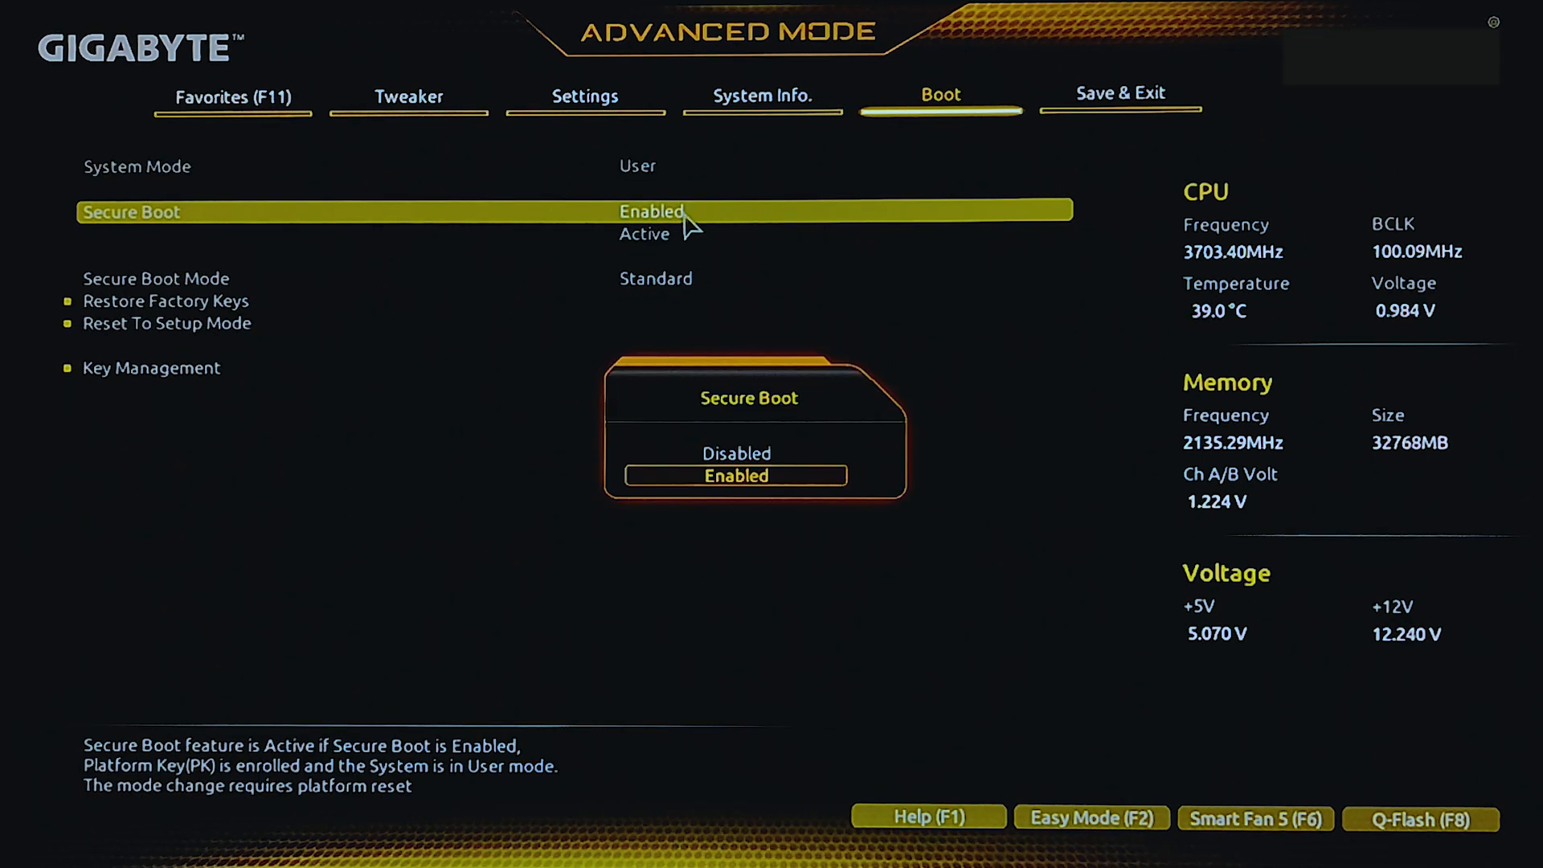
Set Secure Boot to Enabled in the Boot tab's Secure Boot submenu.
left_click(736, 453)
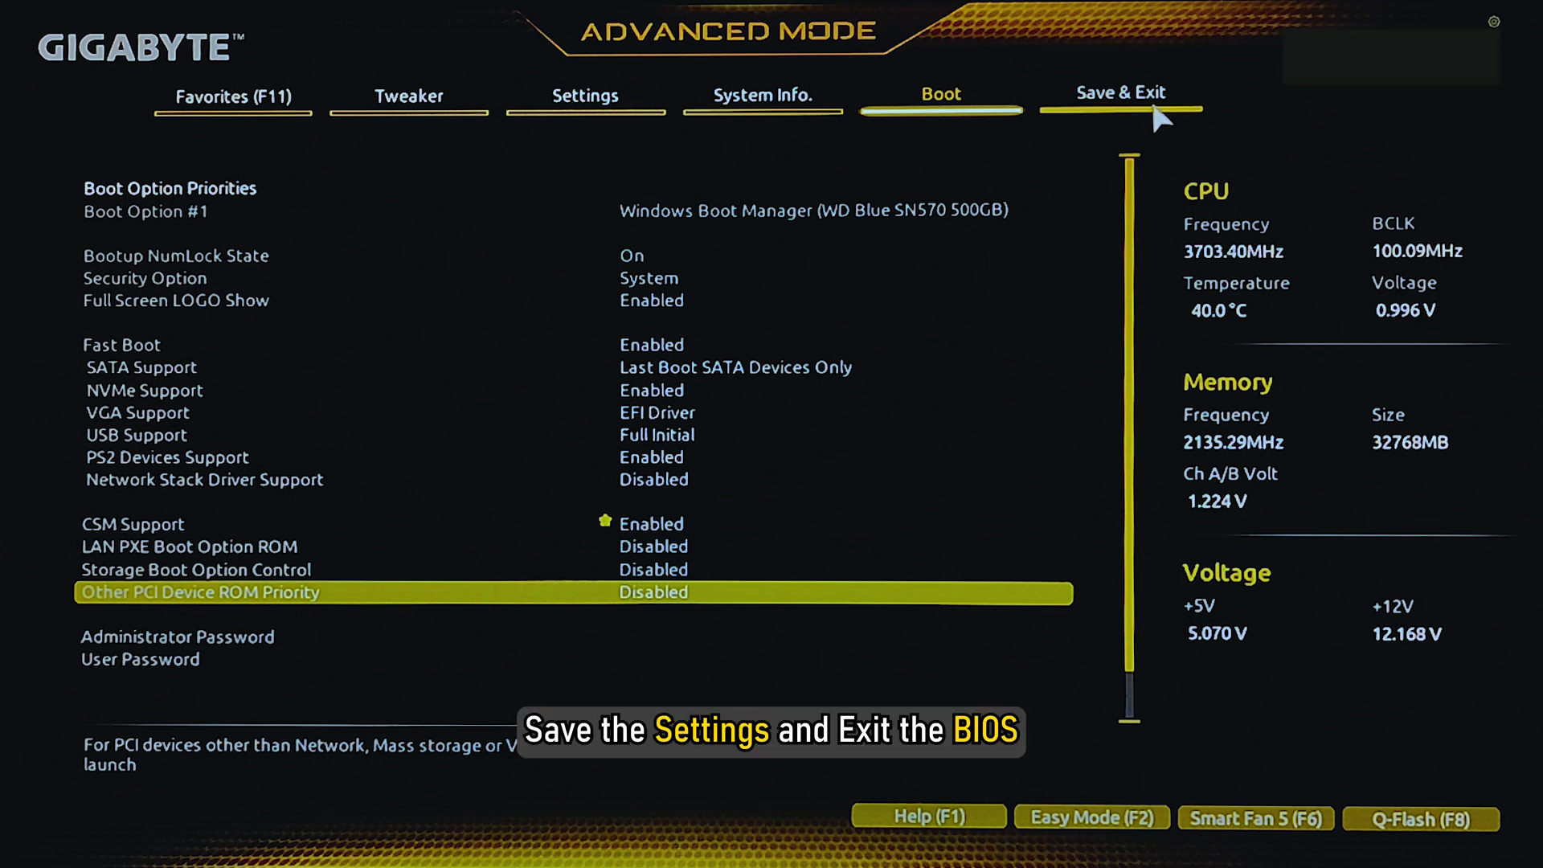
Choose Save & Exit Setup and confirm Yes in the Save & reset dialog.
left_click(1118, 93)
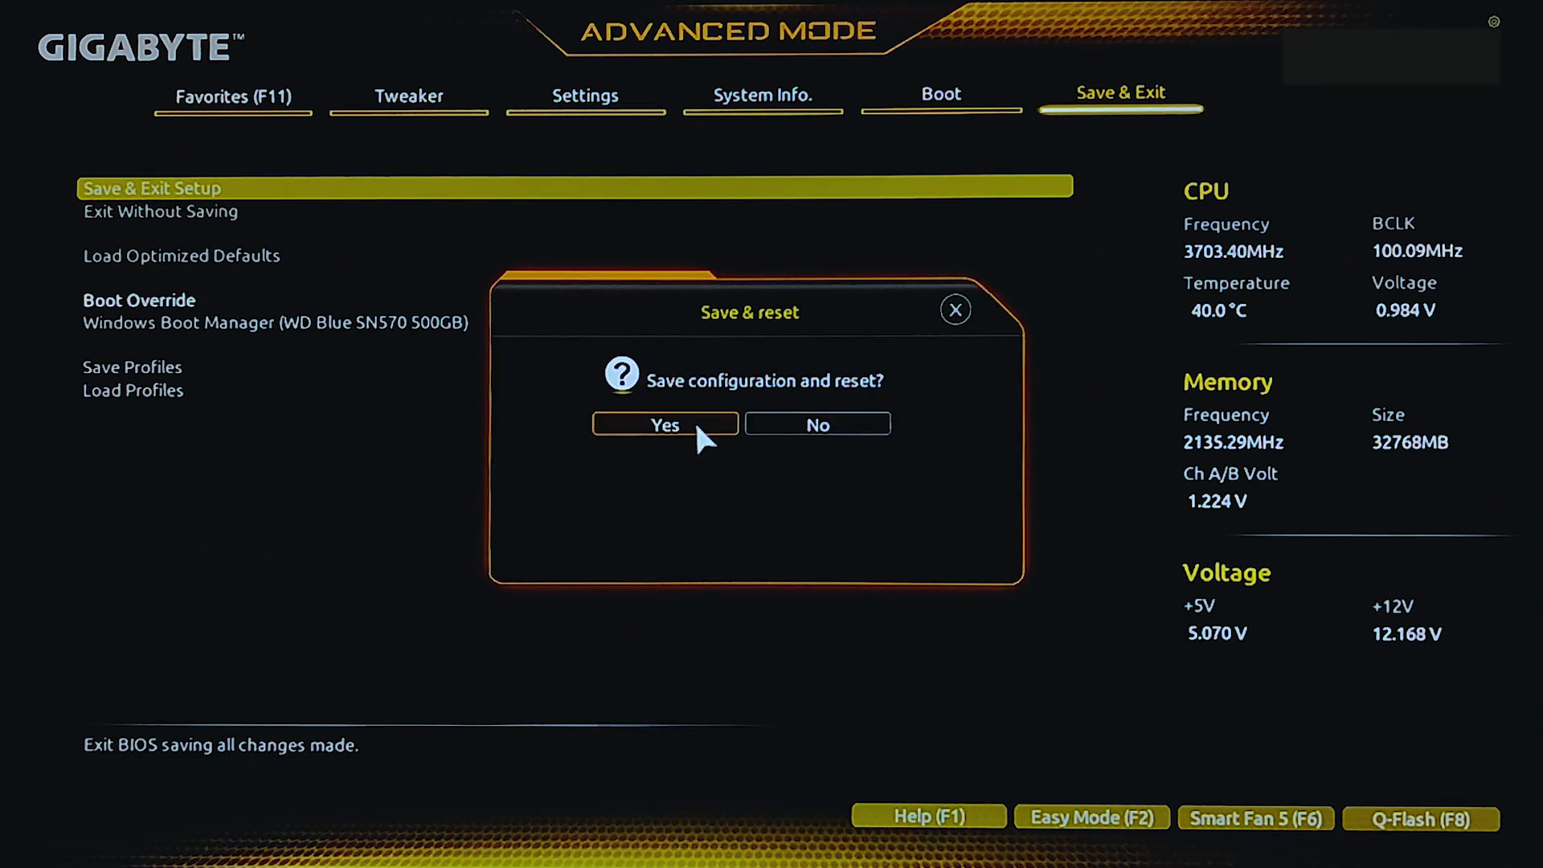
left_click(665, 424)
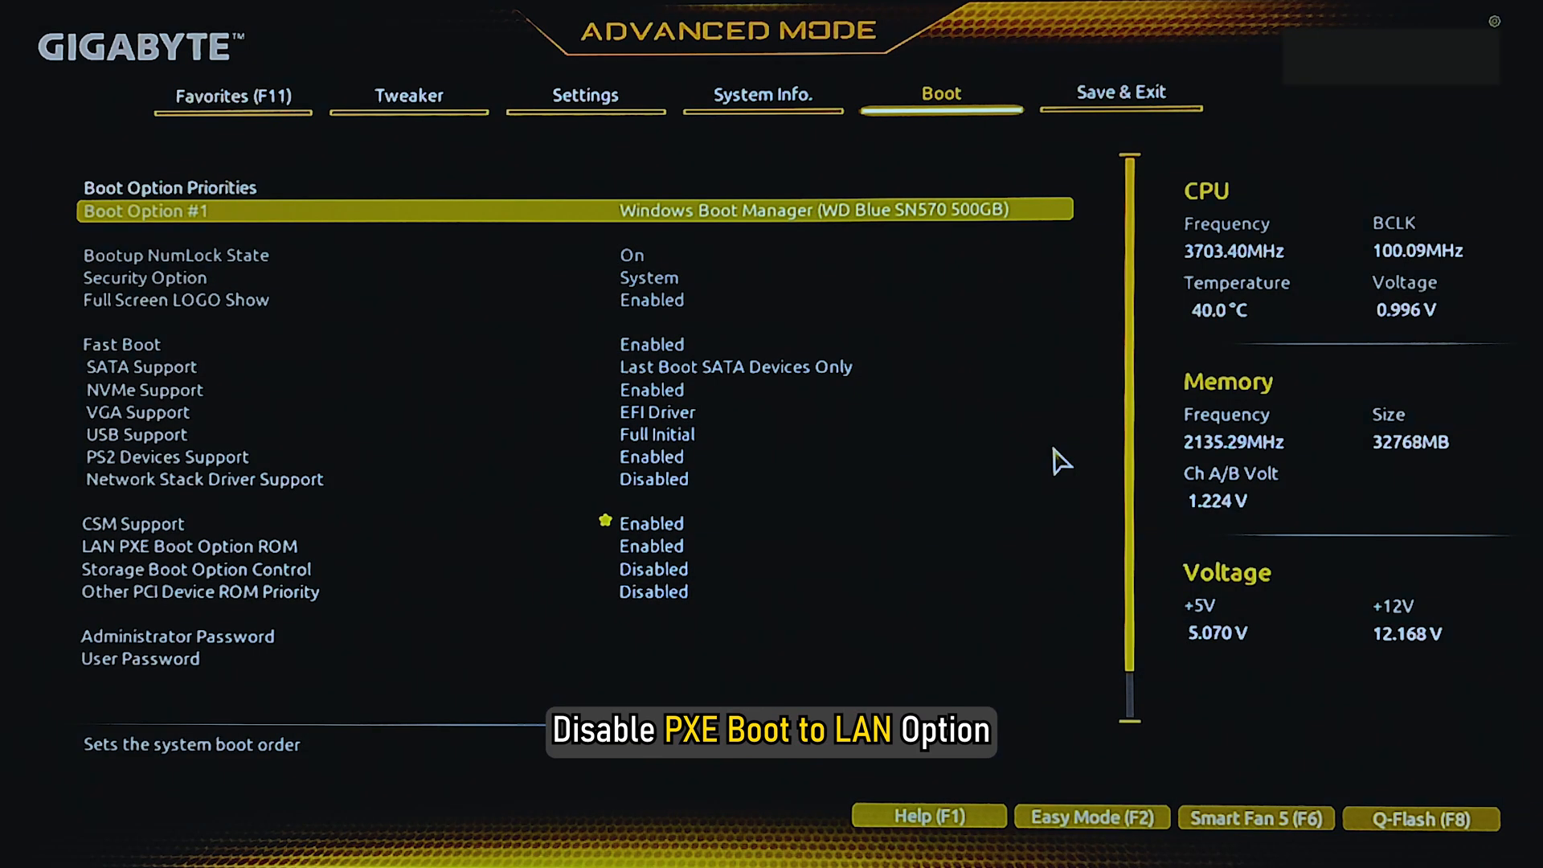
Set LAN PXE Boot Option ROM to Disabled, then Save & Exit Setup and confirm Yes to restart.
left_click(650, 547)
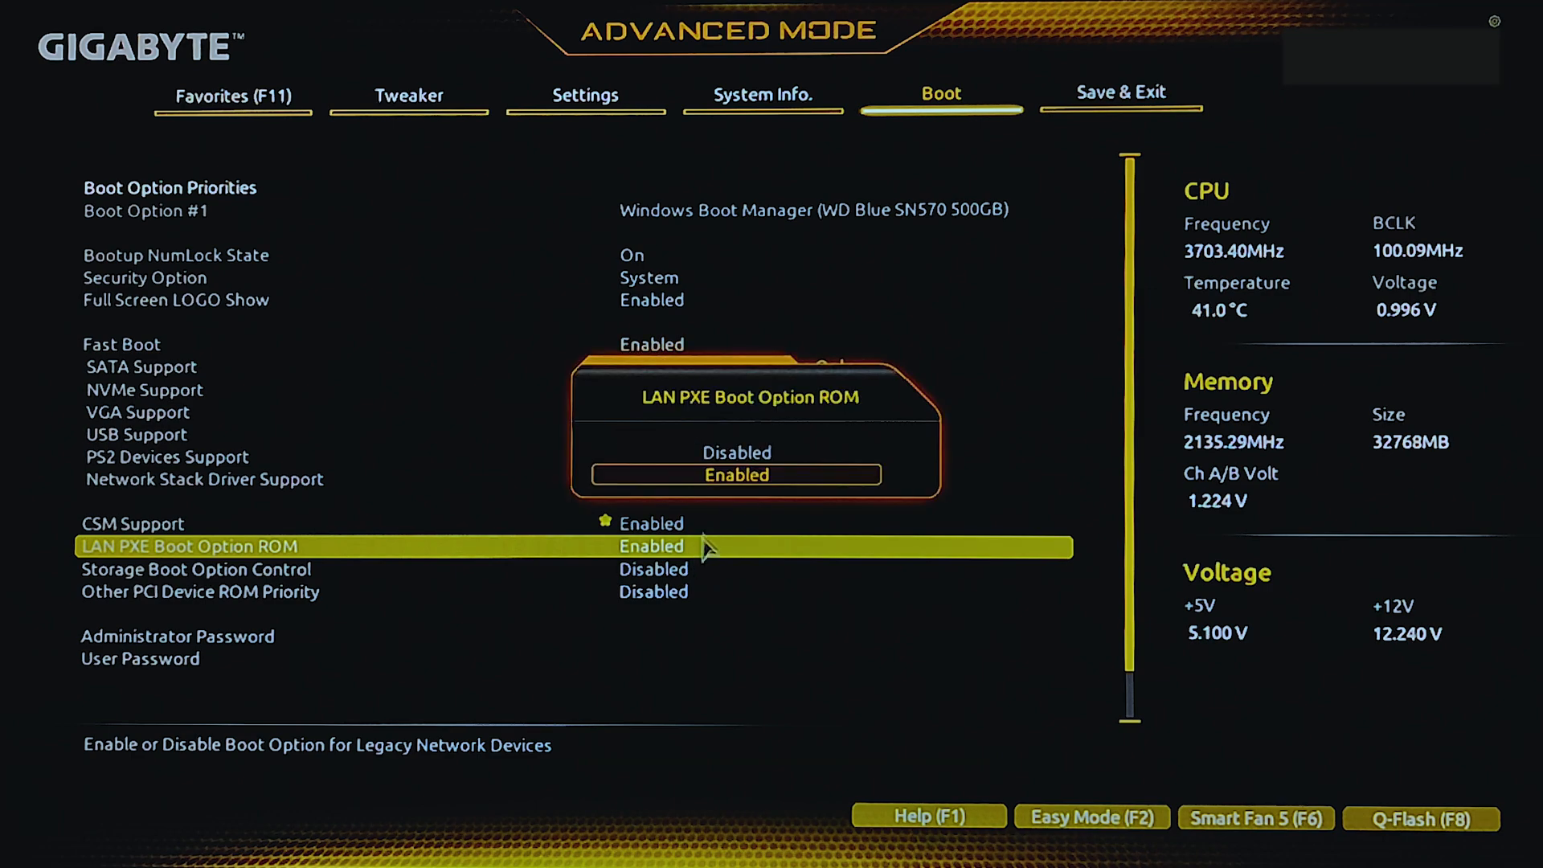
left_click(1119, 92)
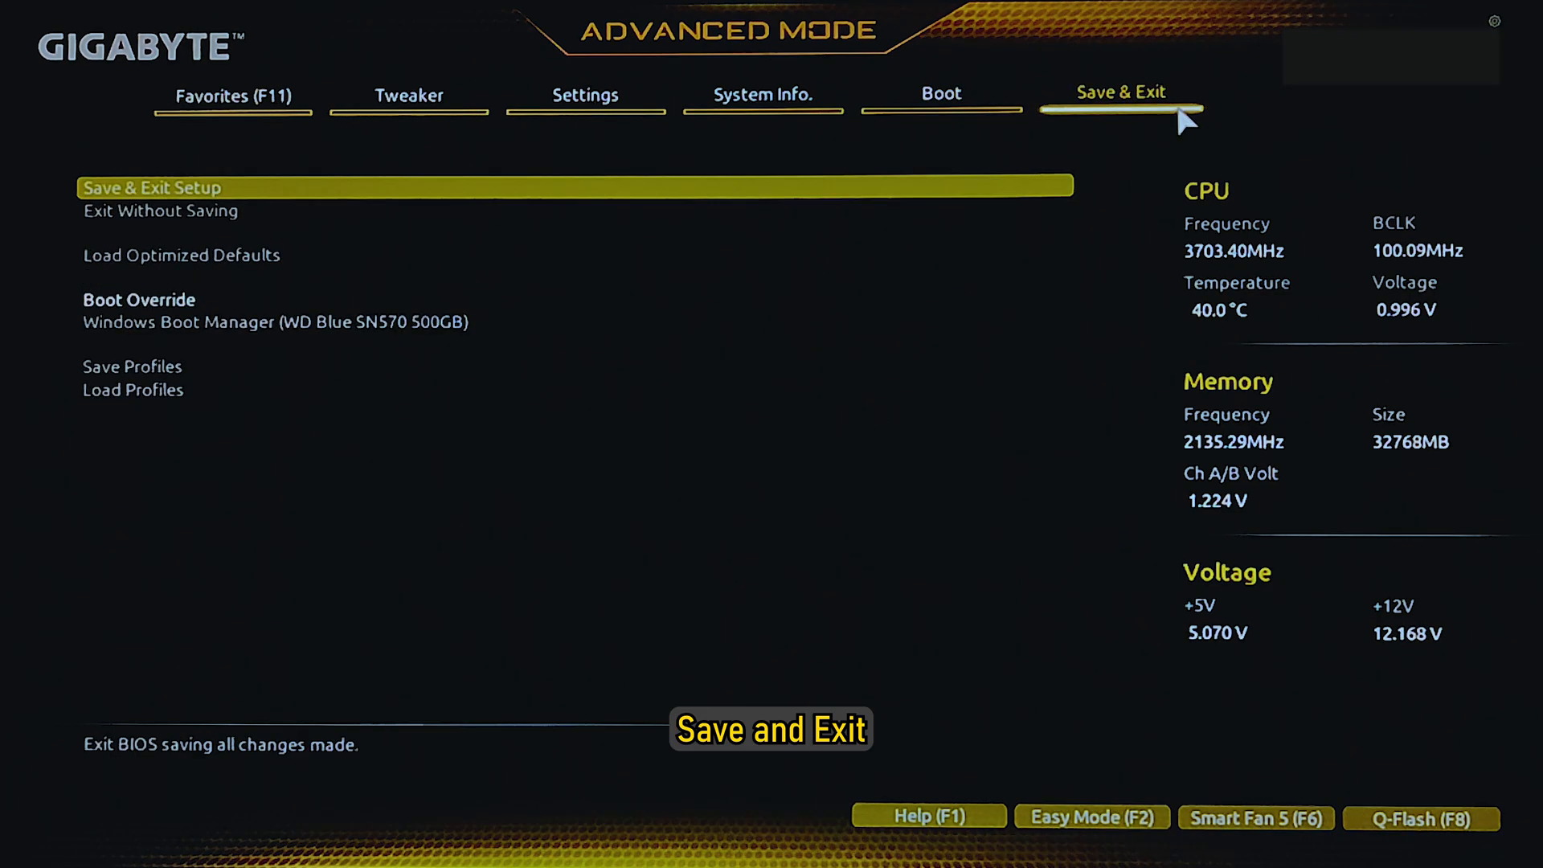
left_click(152, 187)
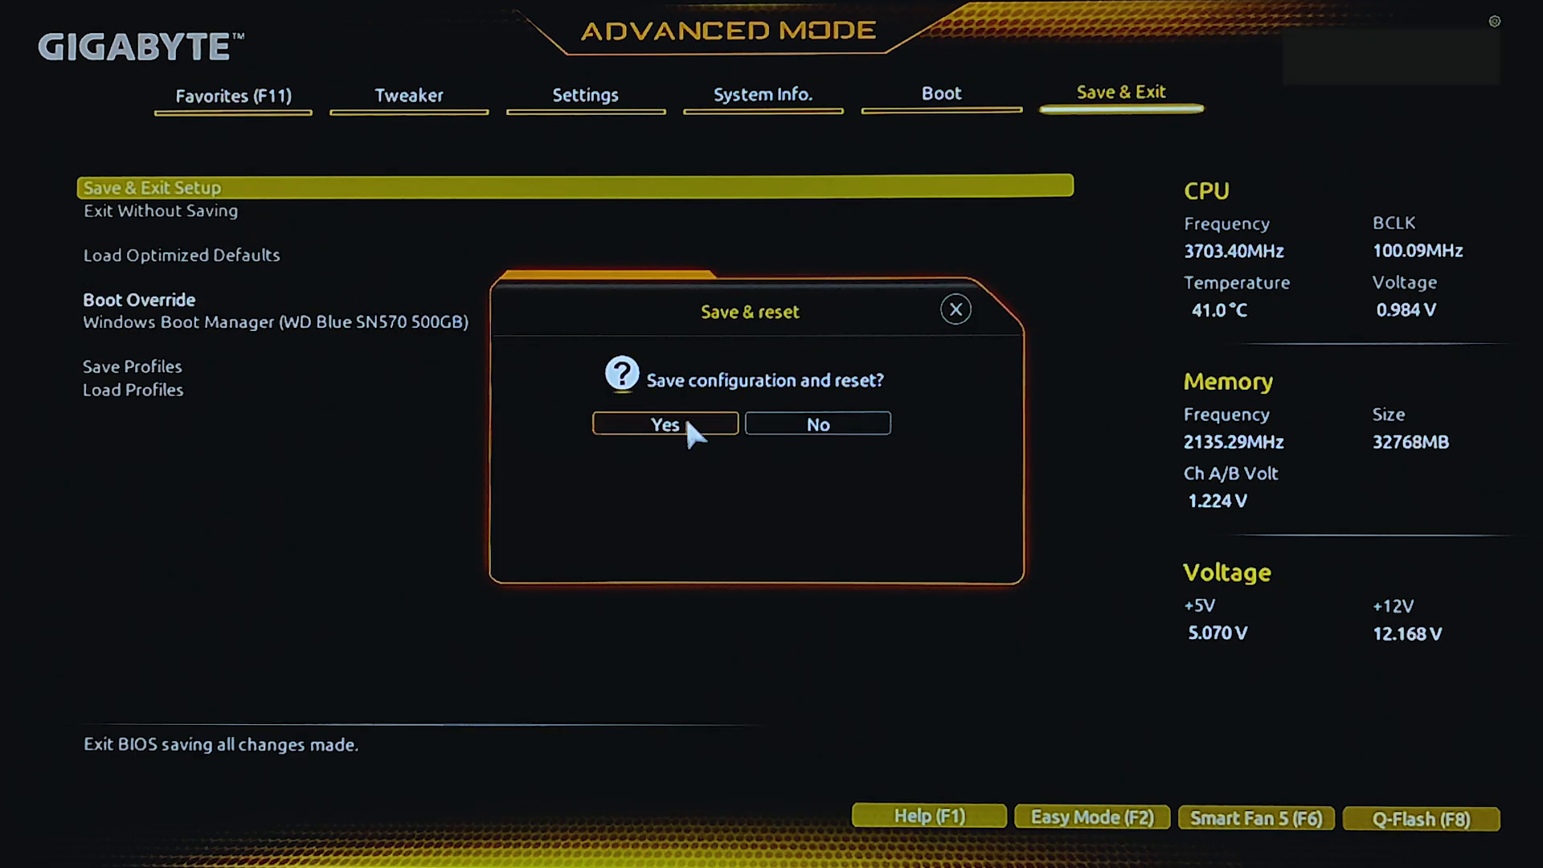
left_click(665, 424)
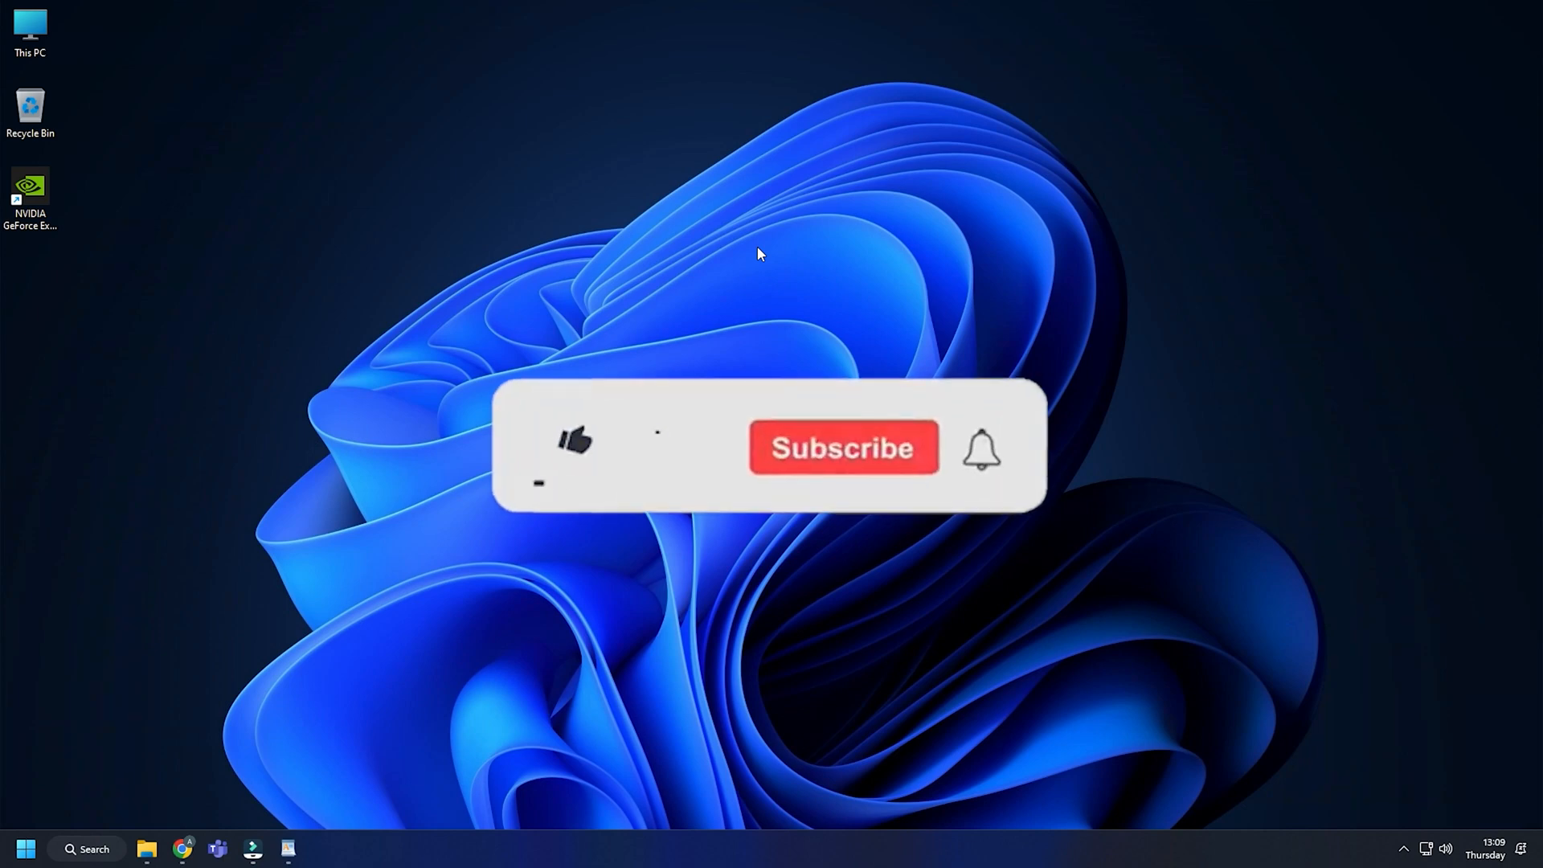